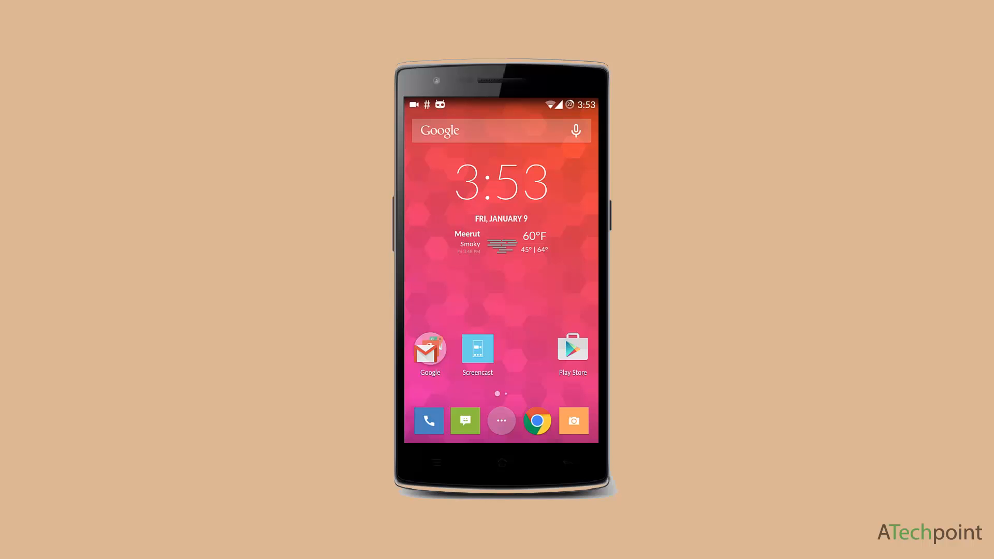
Step: From the app drawer, open the file manager's sdcard Download folder with the packages
click(501, 420)
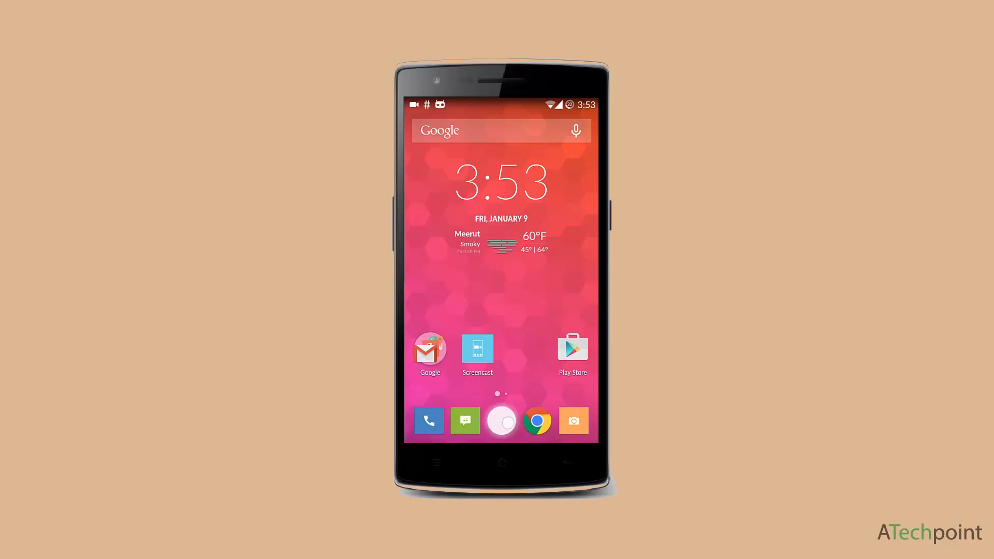
click(501, 420)
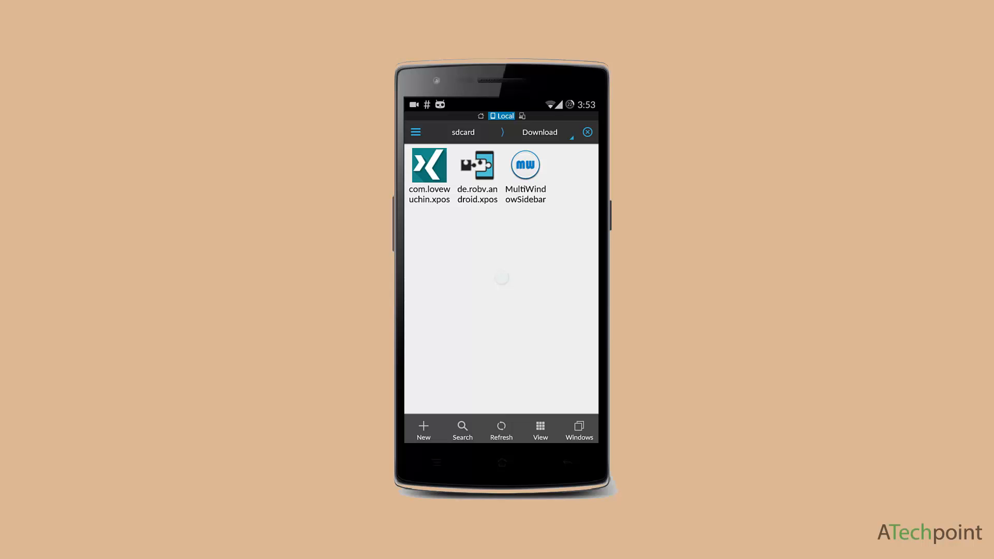
Step: Install the Xposed Installer and MultiWindowSidebar APKs, accepting permissions, and return home
click(477, 166)
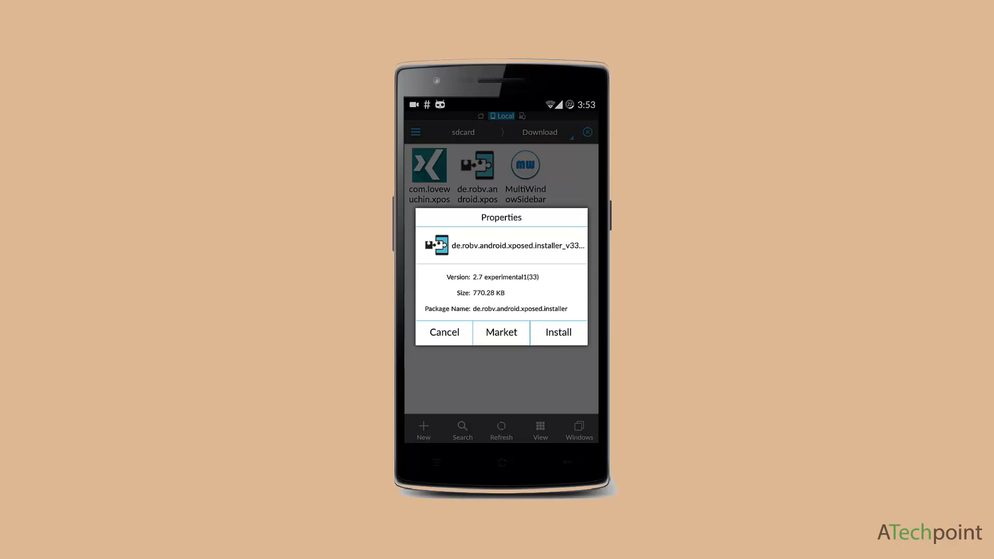
click(557, 332)
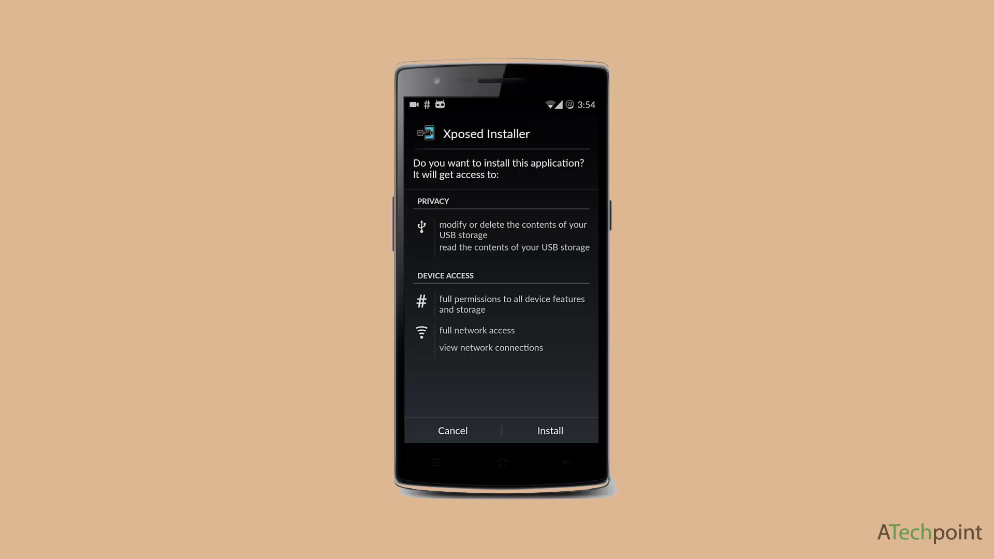
click(549, 430)
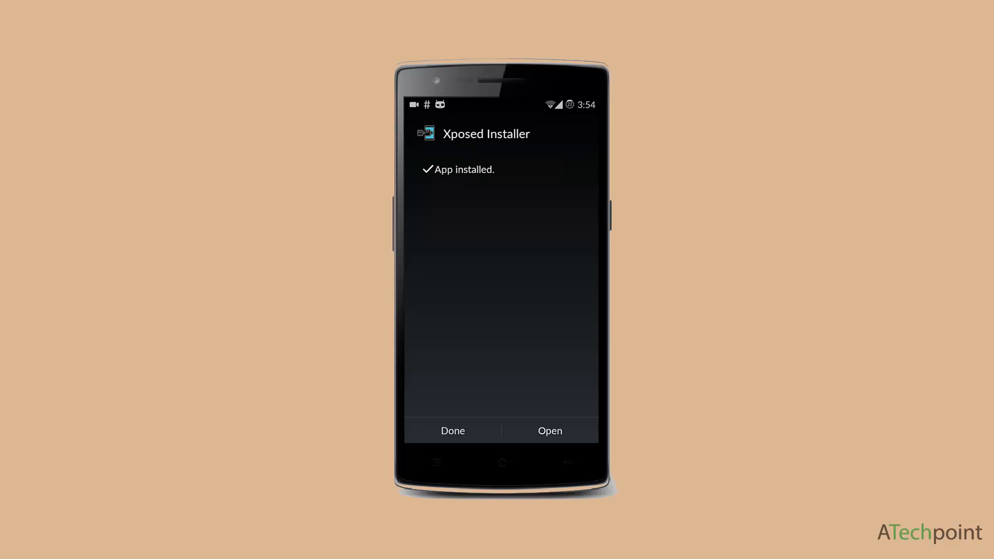
click(452, 430)
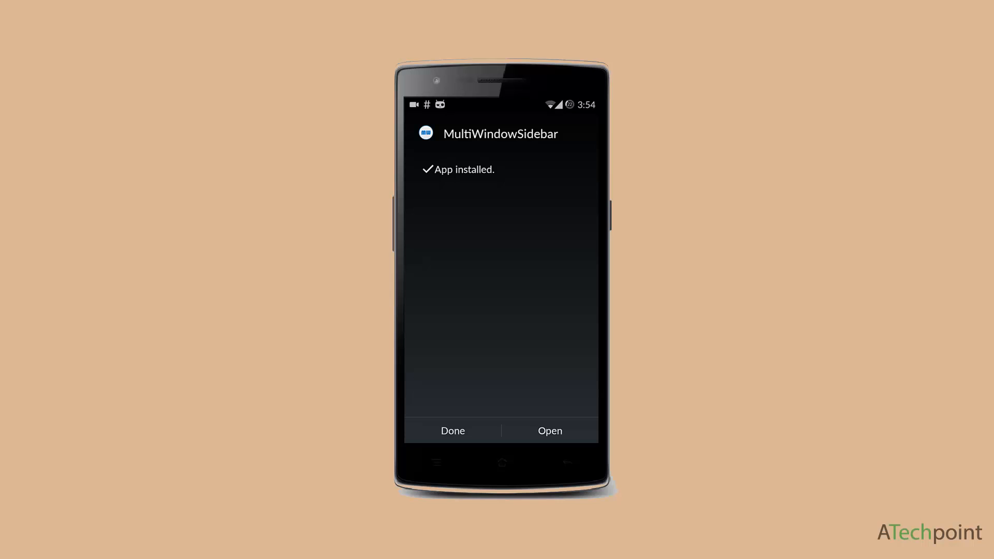
click(452, 430)
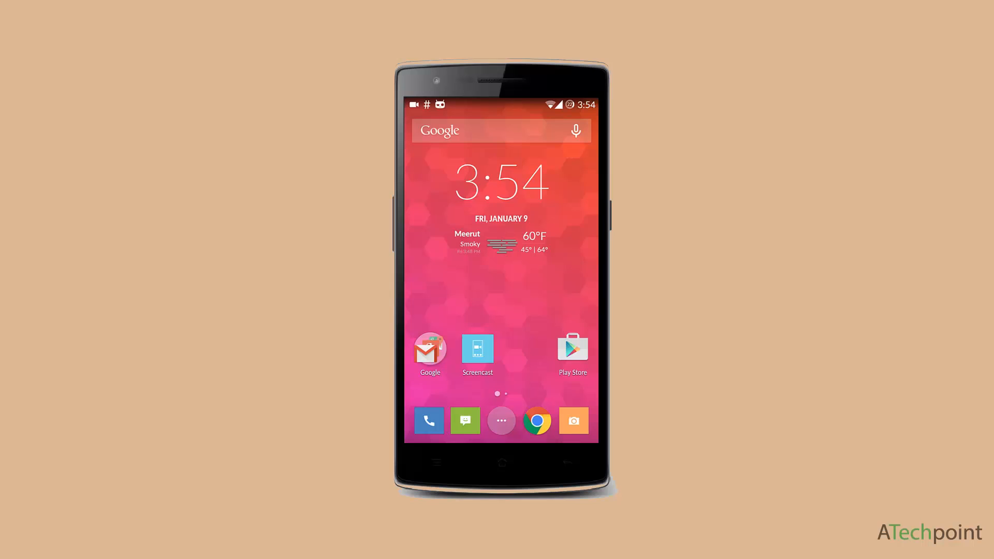
Step: Open Xposed Installer's Framework section and dismiss the boot risk warning
click(500, 420)
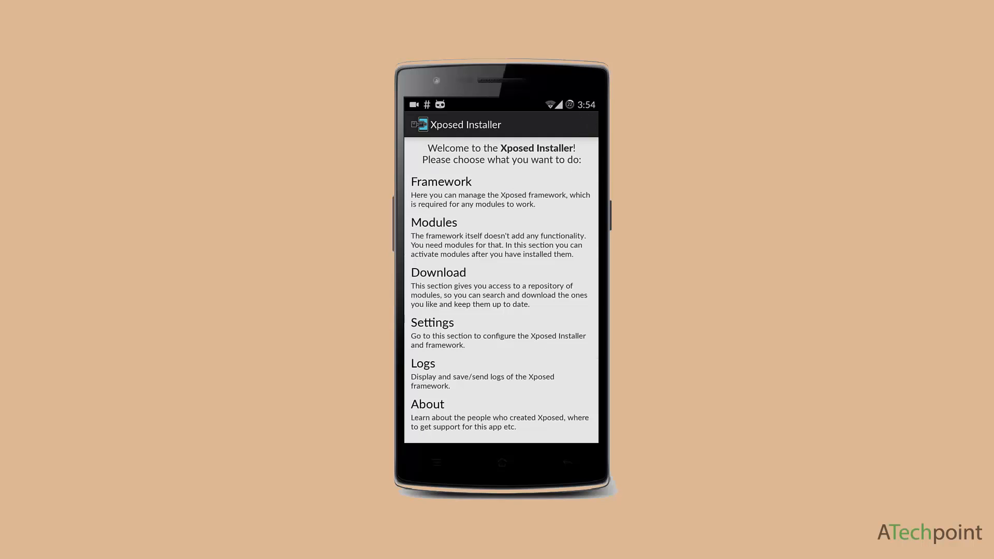
click(440, 182)
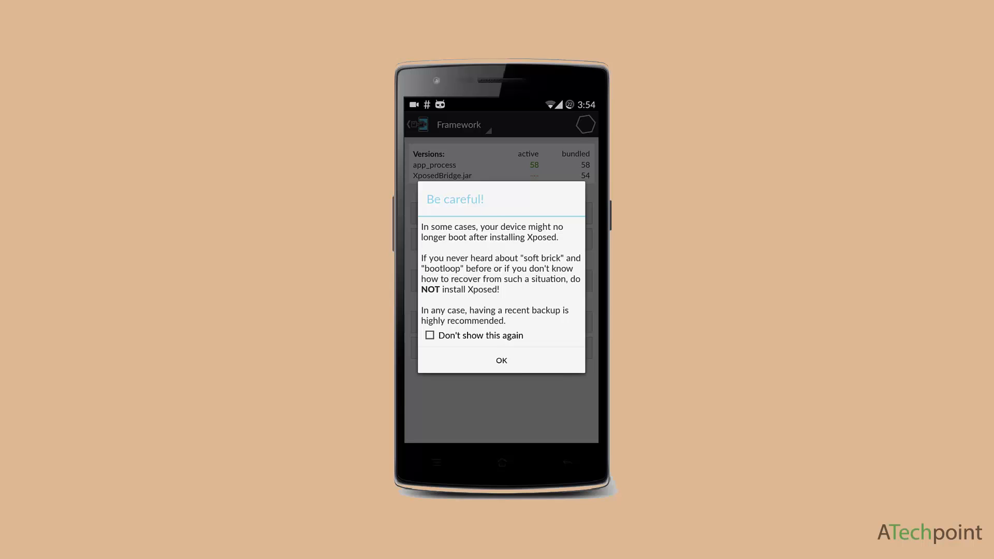
click(500, 360)
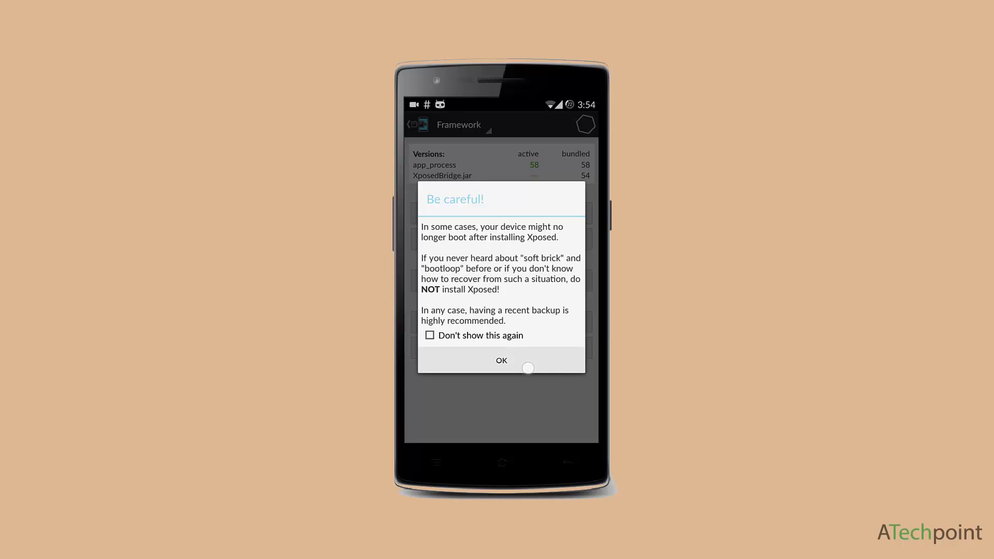
click(500, 360)
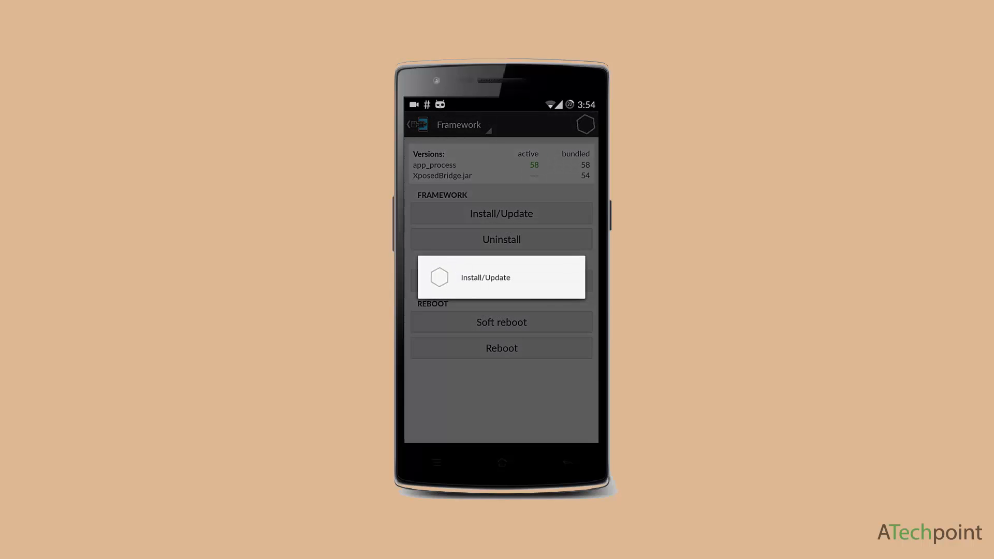
Step: Install the Xposed framework with superuser access, answer the reboot prompt, and go home
click(484, 277)
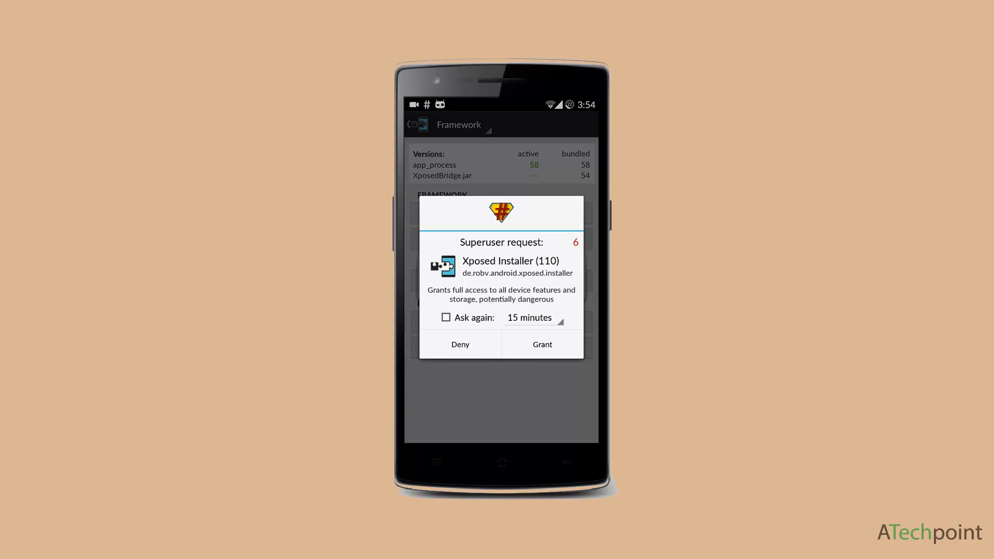
click(541, 344)
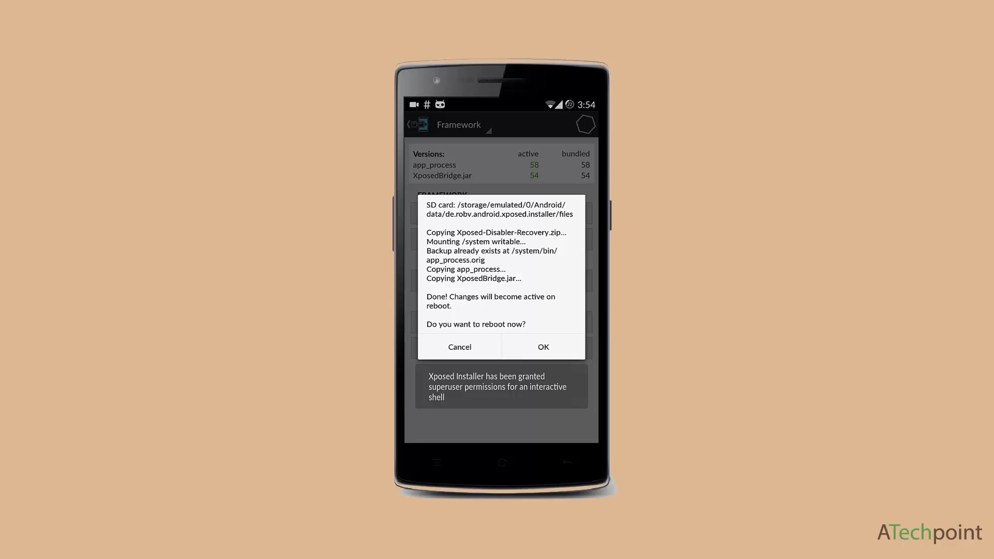
click(459, 347)
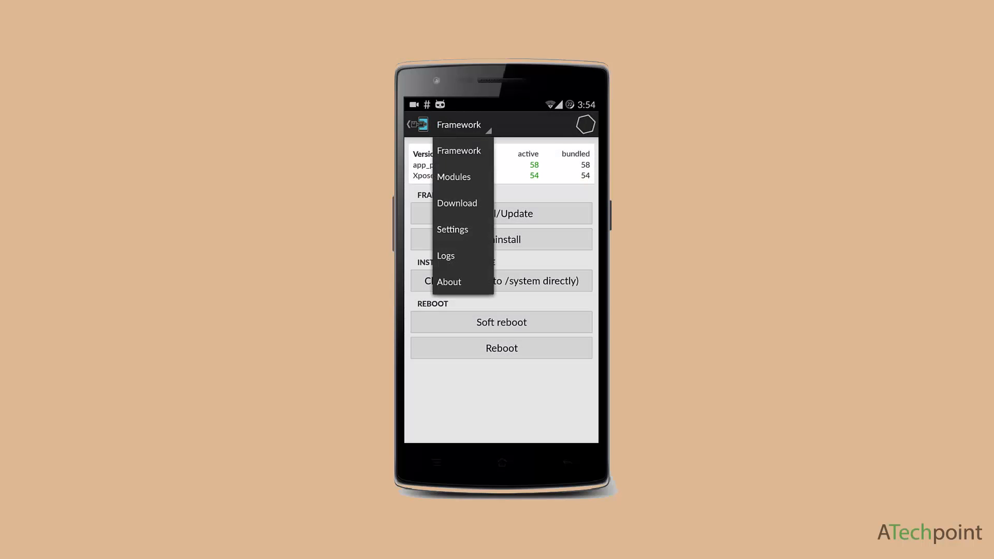
click(453, 177)
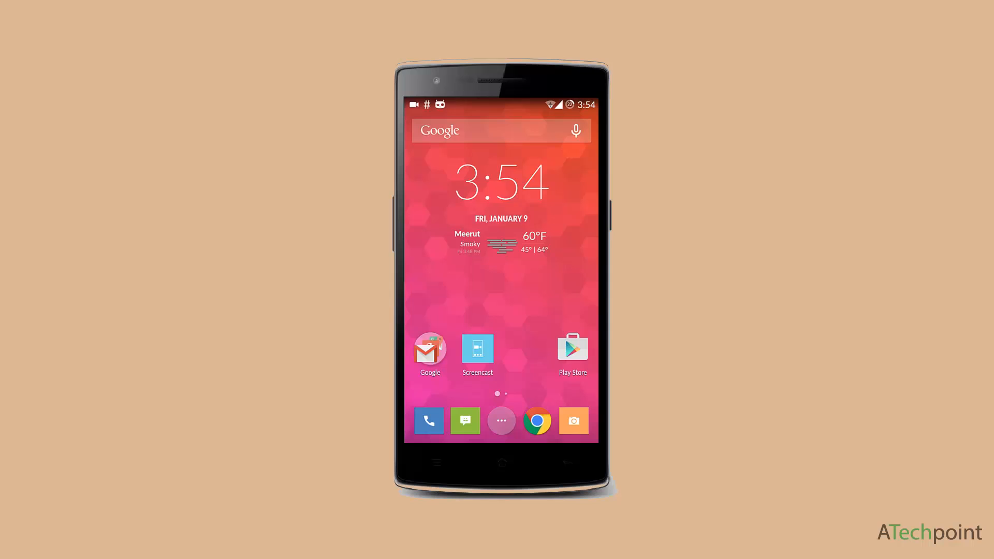
Step: Install the XMultiWindow 1.6.0 APK from Download so it appears in Xposed Modules
click(500, 420)
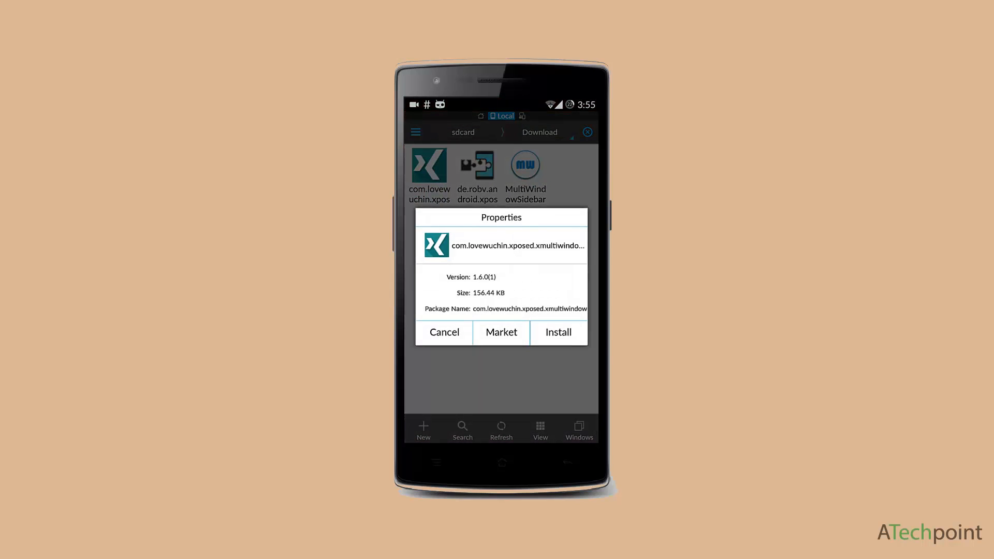
click(558, 332)
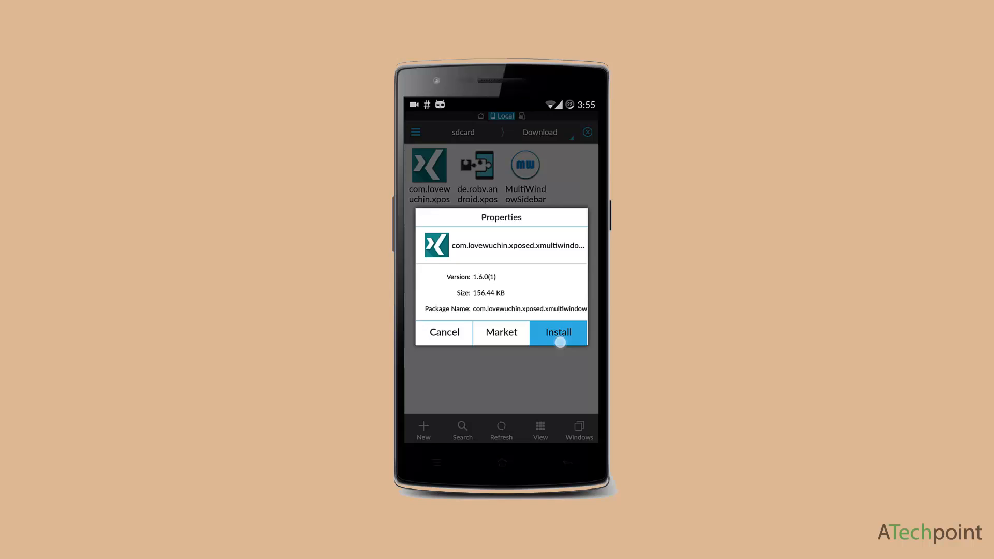
click(557, 333)
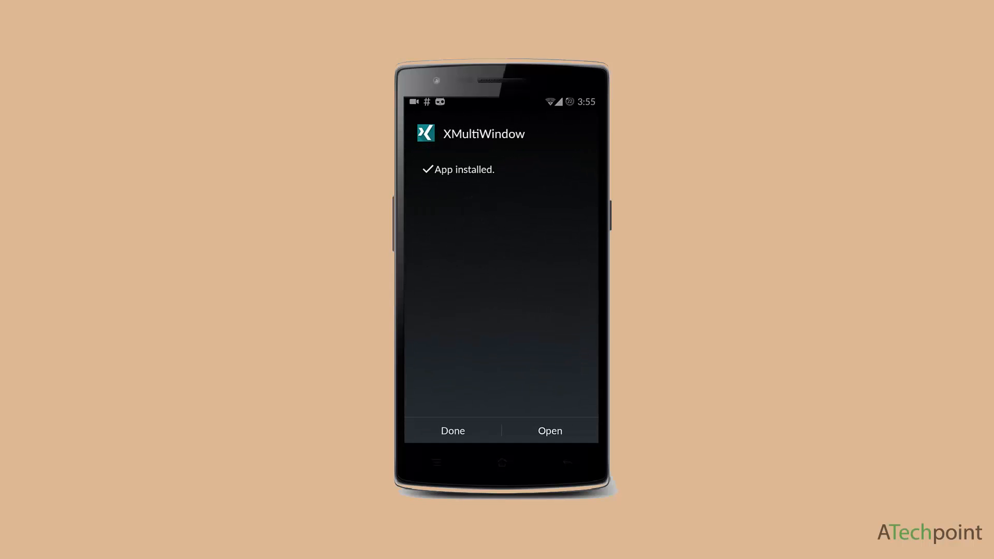
click(452, 430)
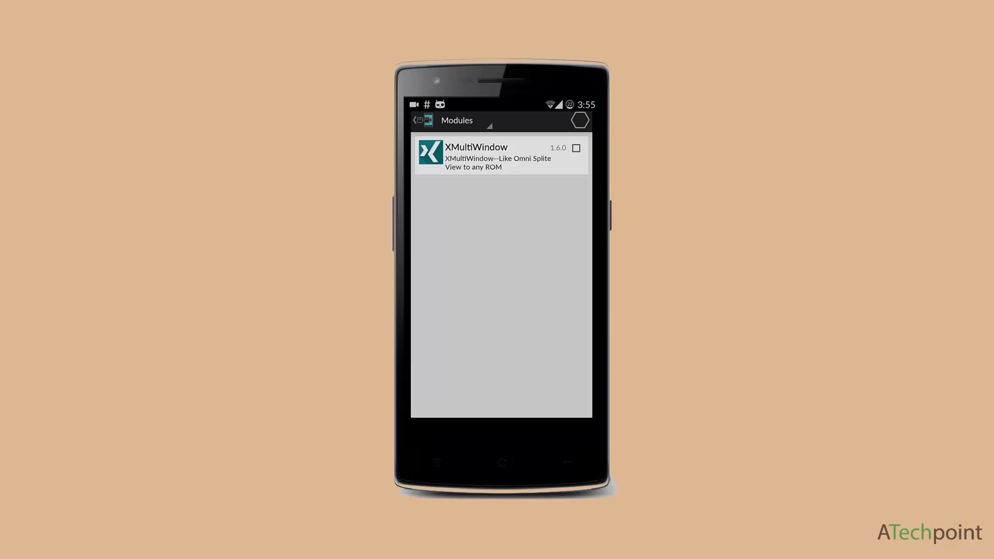
Step: Tick XMultiWindow in Modules, switch to Framework, and dismiss the bootloop warning
click(575, 148)
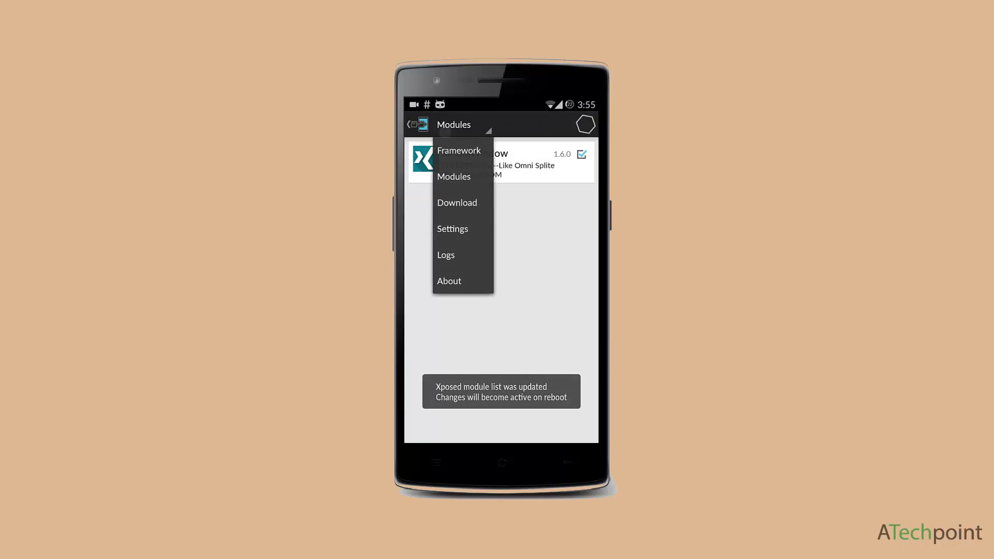
click(458, 150)
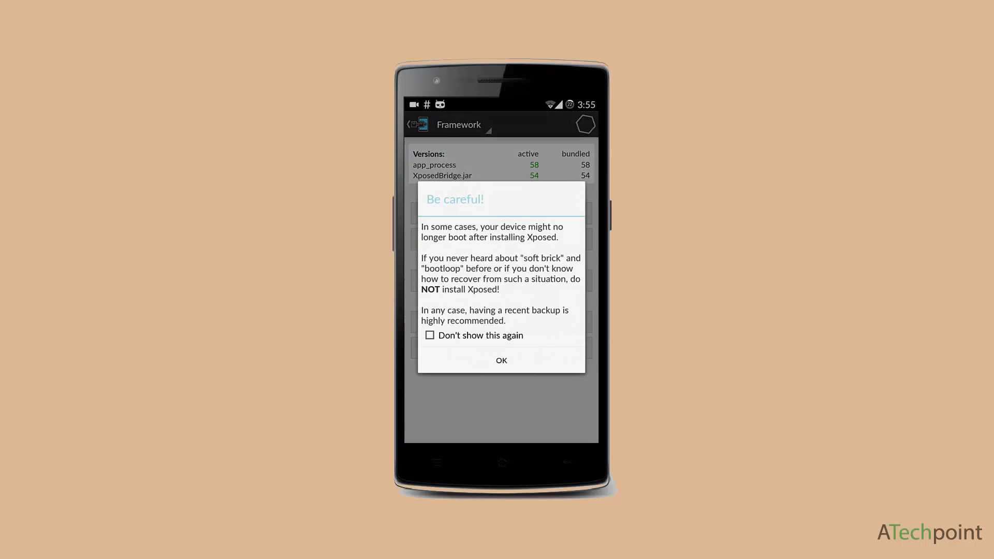
click(501, 360)
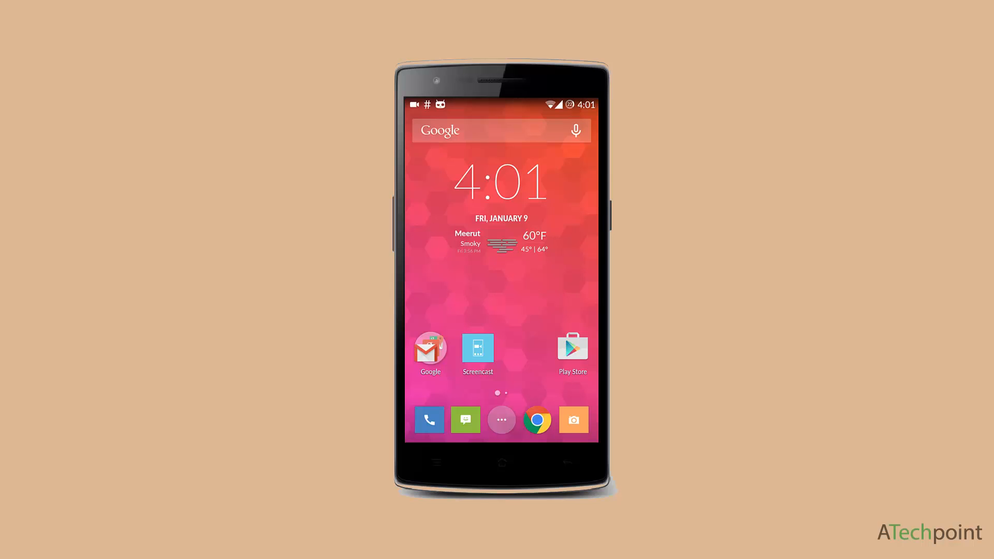
Step: Launch MultiWindowSidebar and add Instagram and Facebook to the sidebar's app list
click(500, 420)
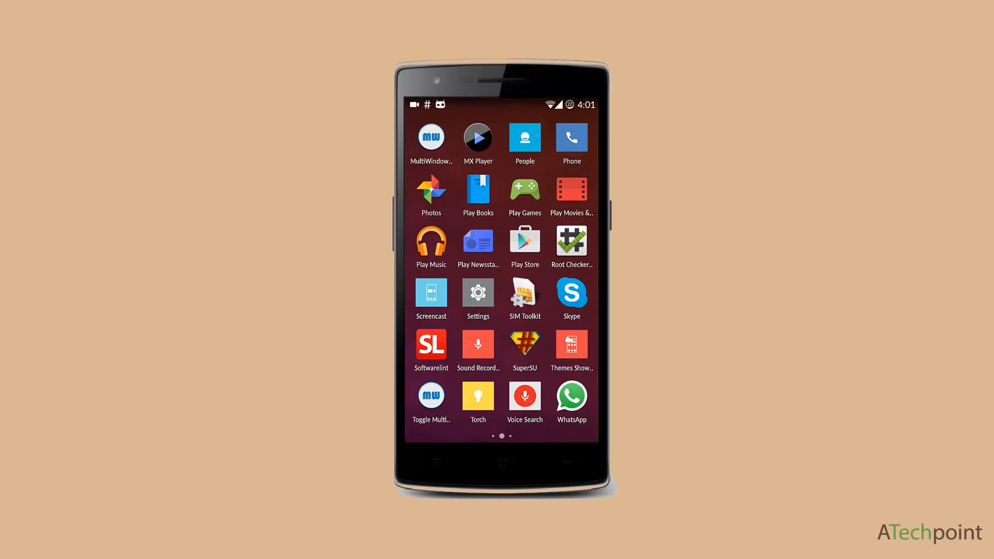
click(430, 138)
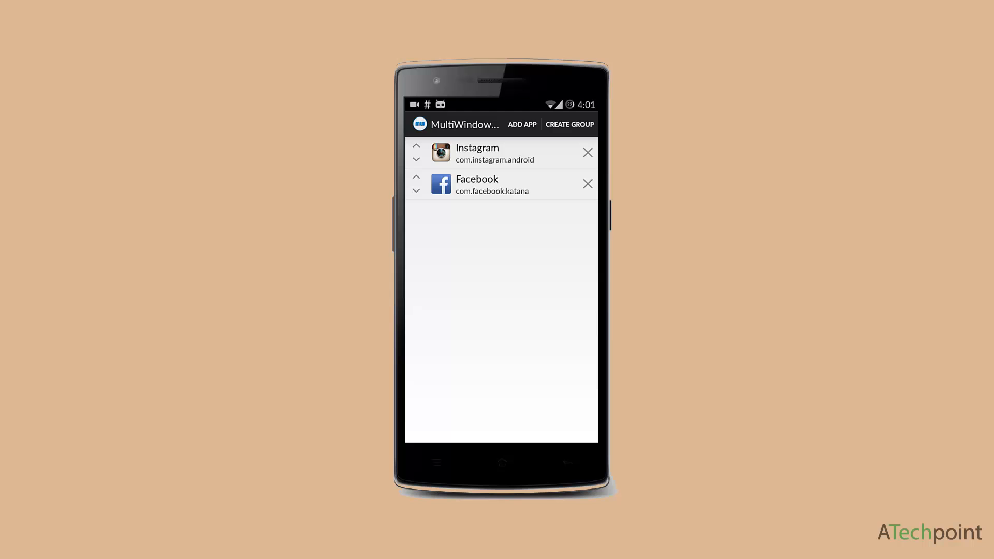
click(522, 124)
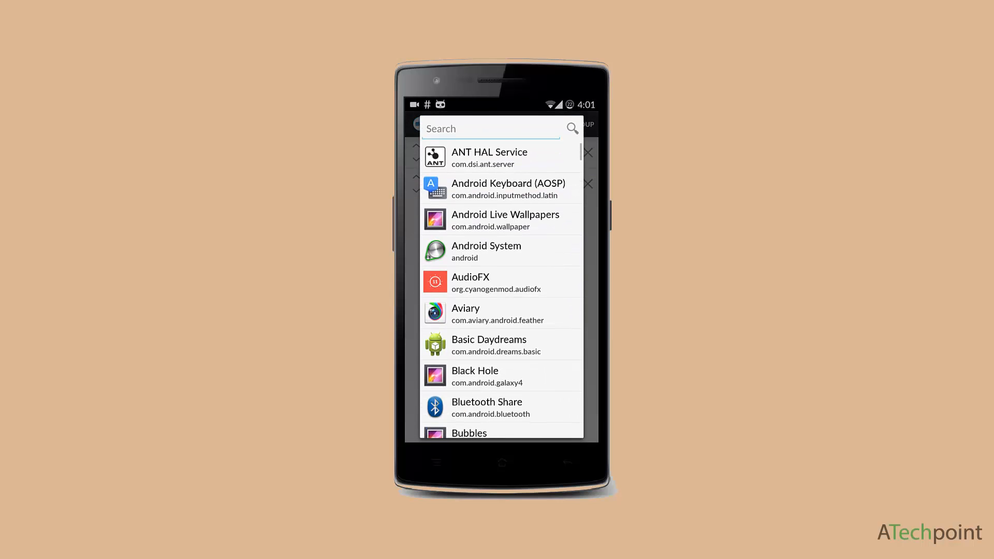
scroll(down, 3)
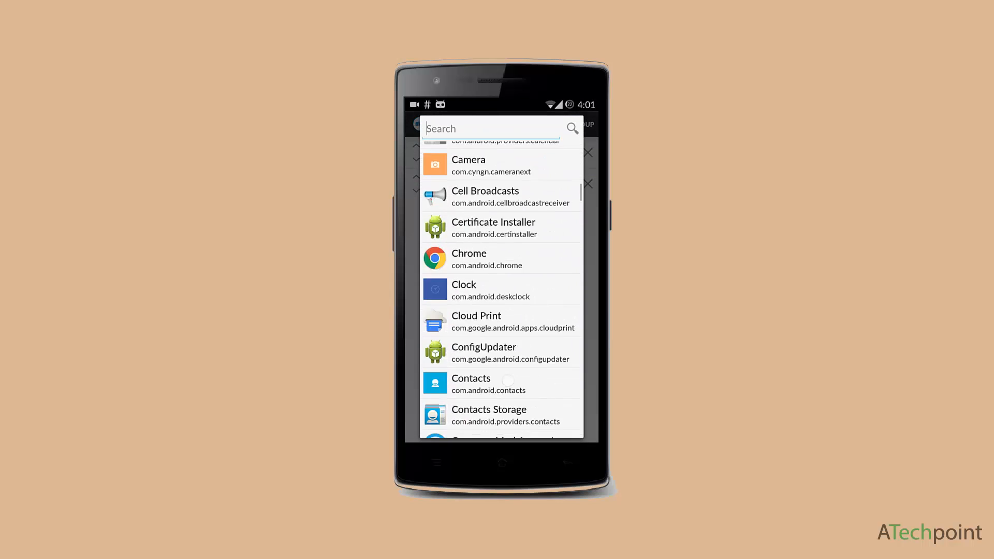
scroll(down, 3)
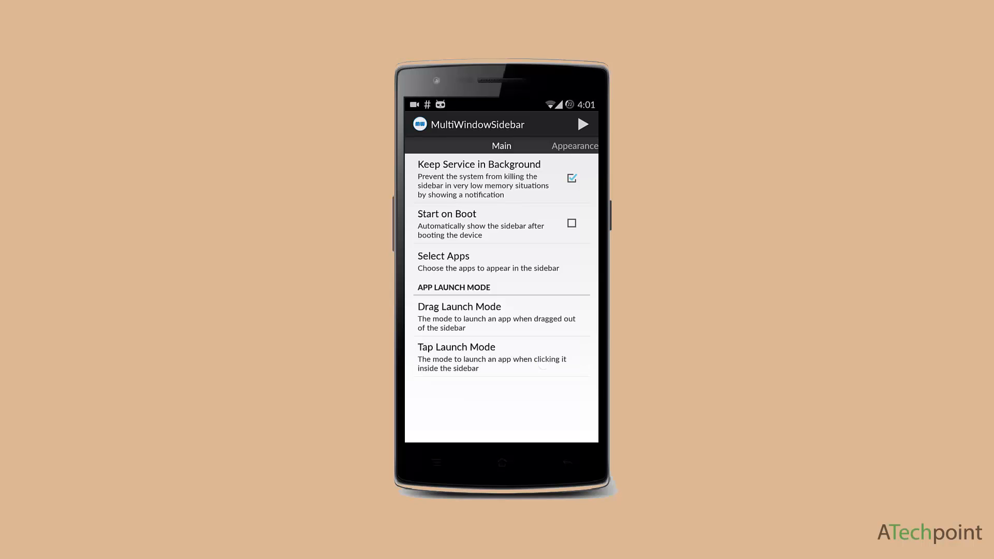
Step: Set Tap Launch Mode to XMultiWindow split mode and start the sidebar service
click(455, 347)
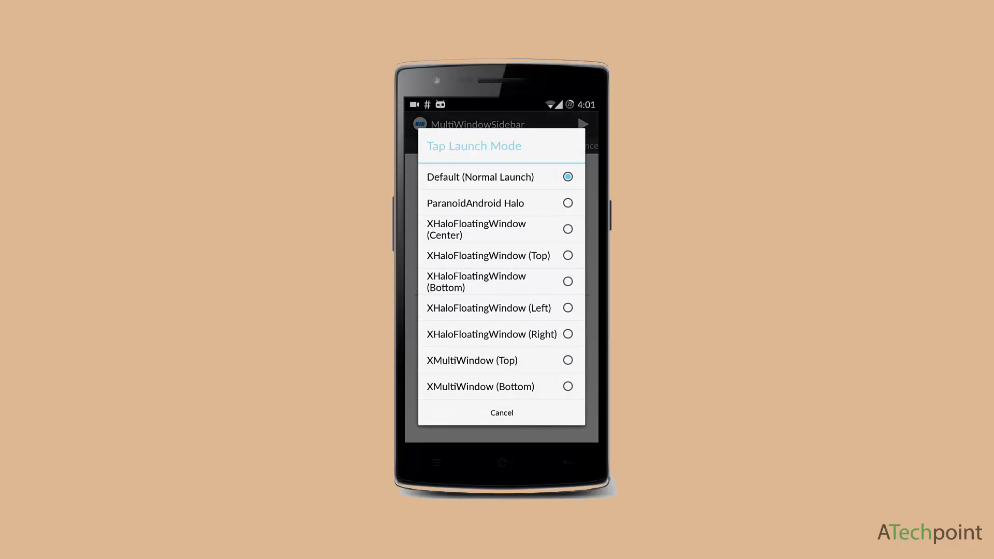
click(500, 386)
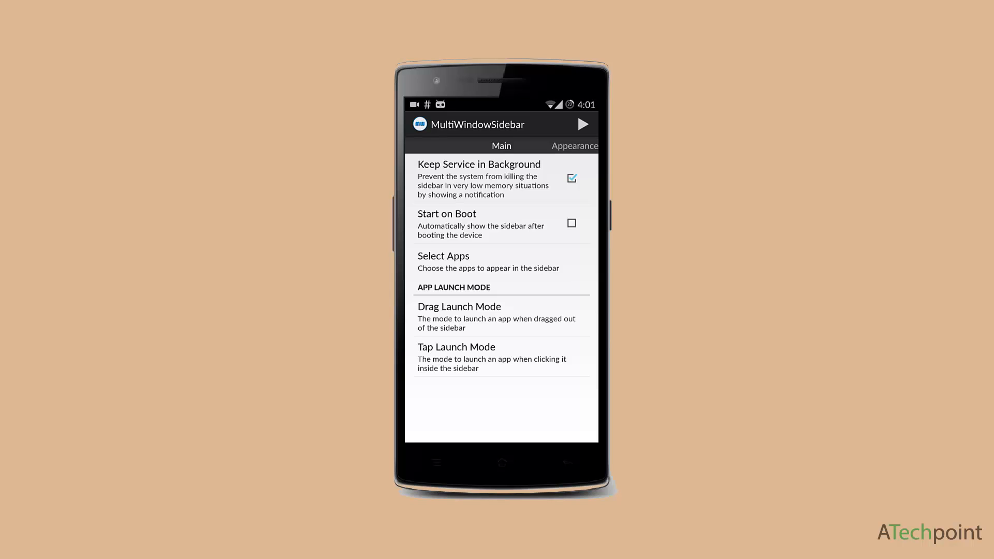
click(581, 124)
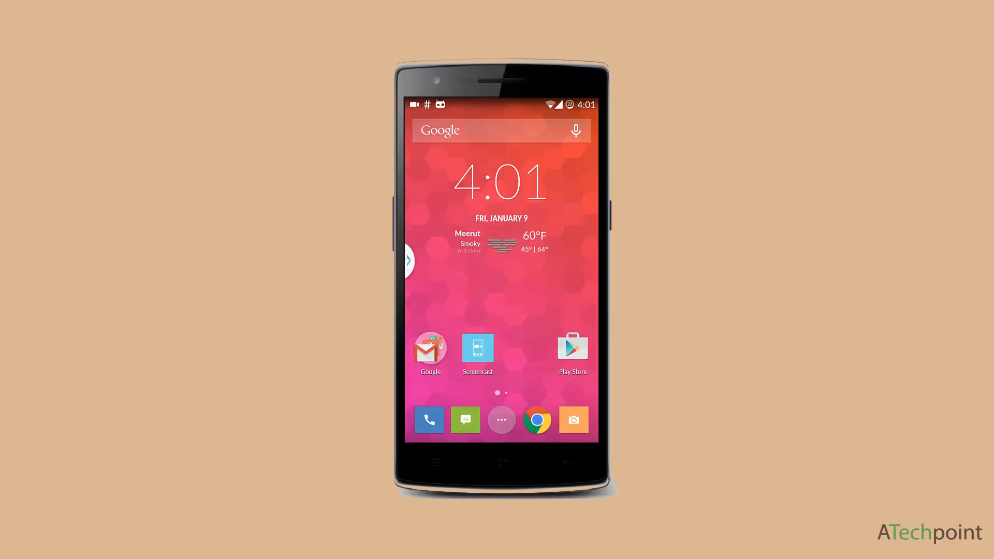
Step: Pull out the sidebar, launch Facebook and Instagram split-screen, and scroll the feeds
click(407, 261)
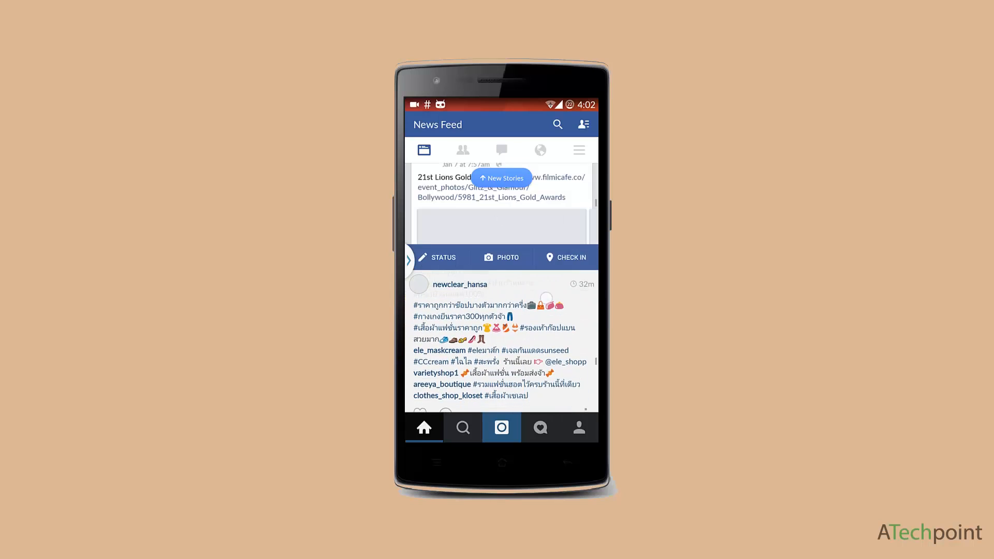
scroll(down, 3)
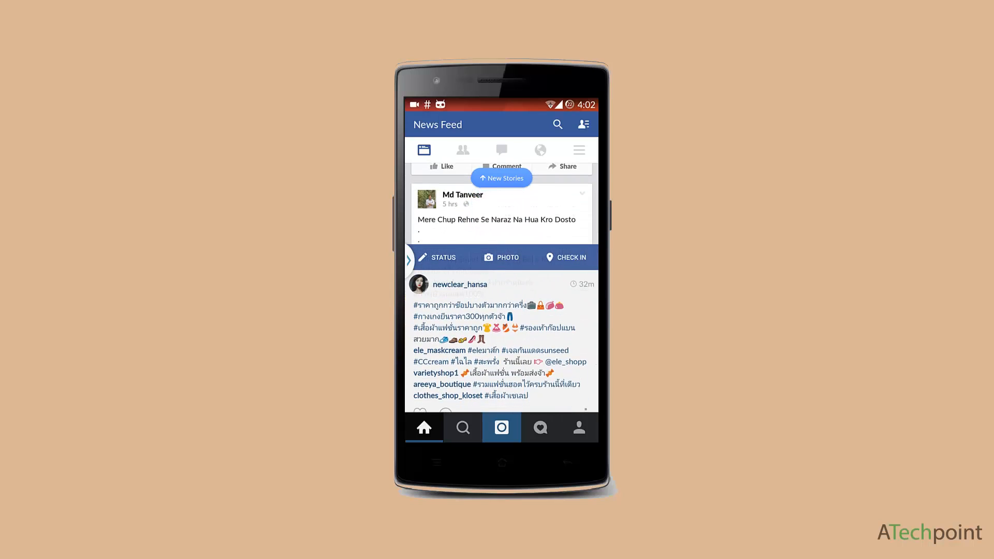
scroll(down, 3)
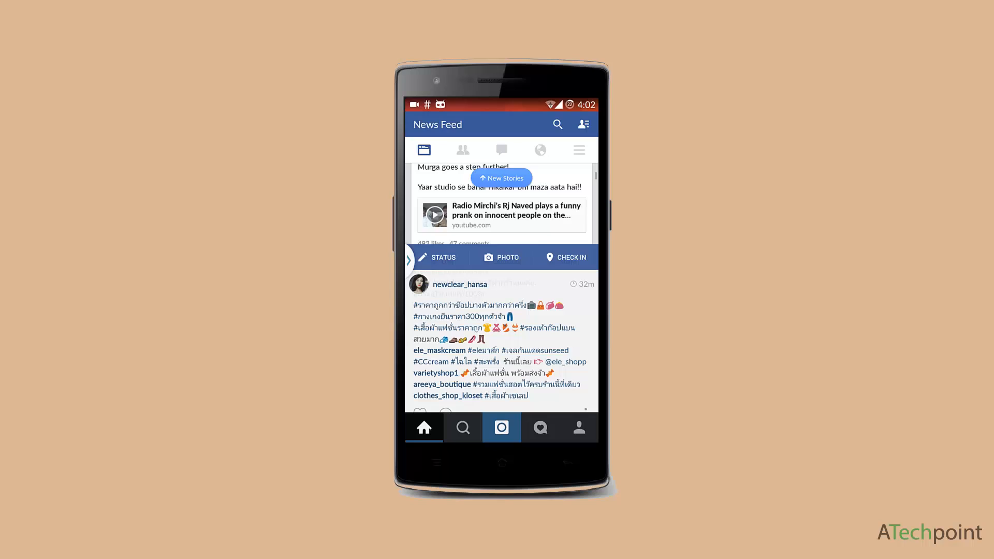